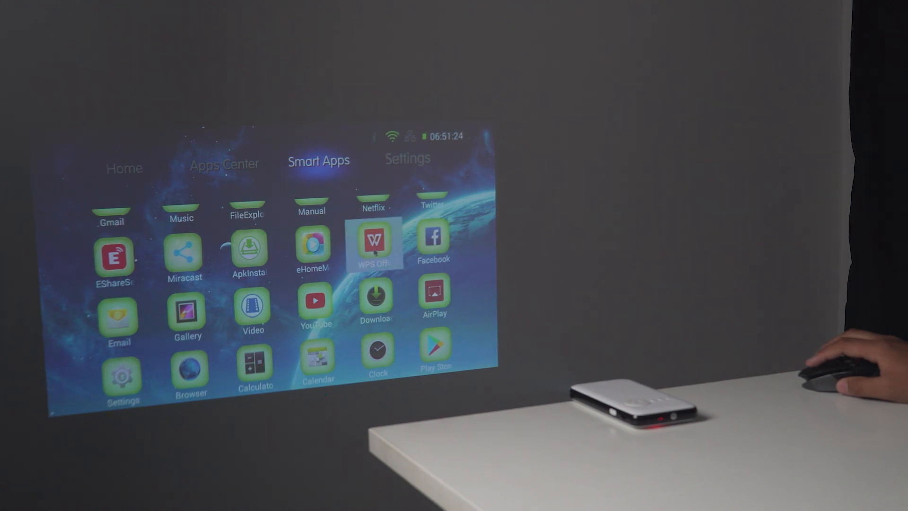
# Launch WPS Office from its Smart Apps icon, bringing up the splash screen
pyautogui.click(375, 240)
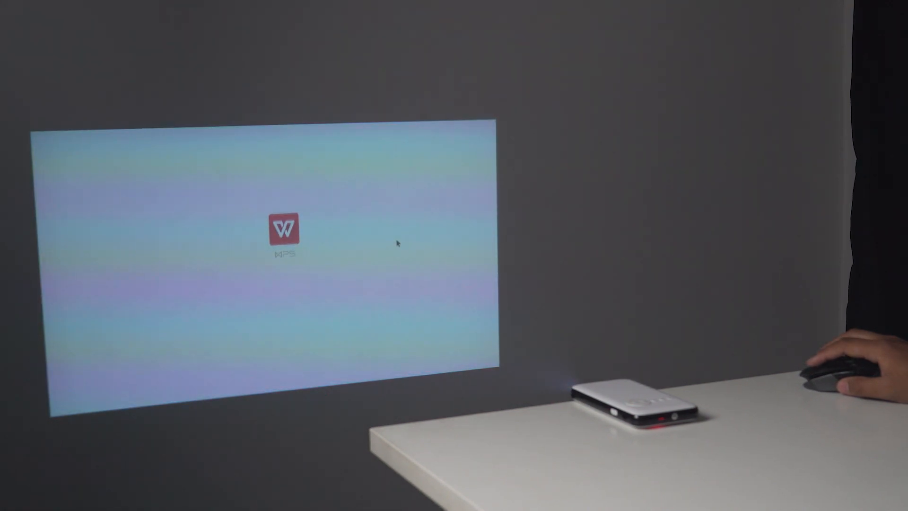